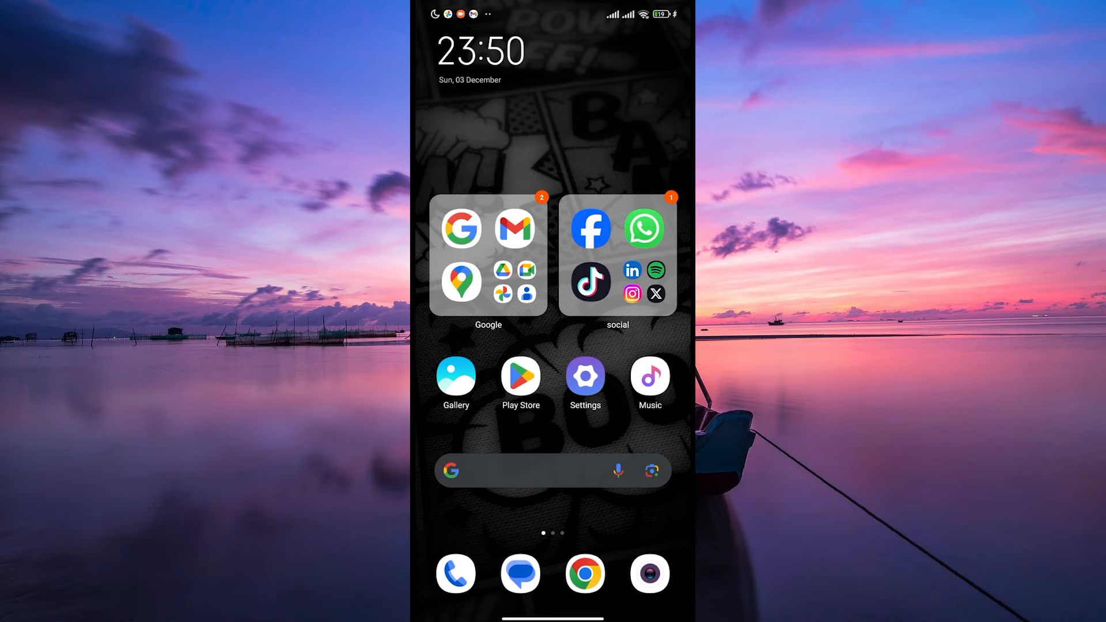
# Step: Expand the social folder on the home screen to show Telegram
pyautogui.click(616, 255)
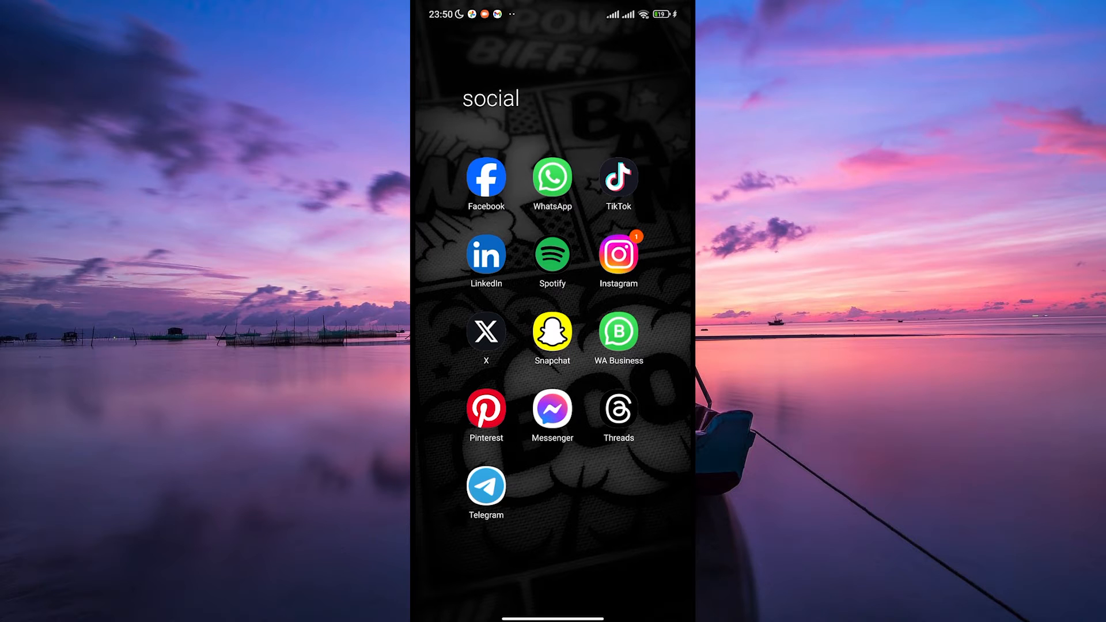
# Step: Launch Telegram and scroll the chat list down to reach Channel 3
pyautogui.click(485, 484)
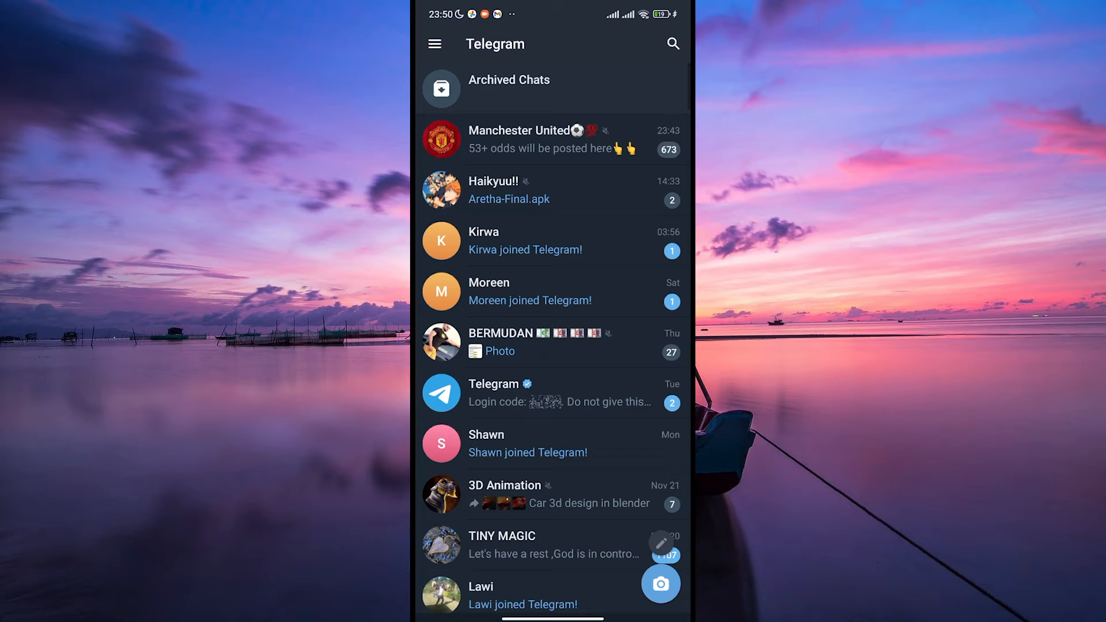
pyautogui.scroll(-3)
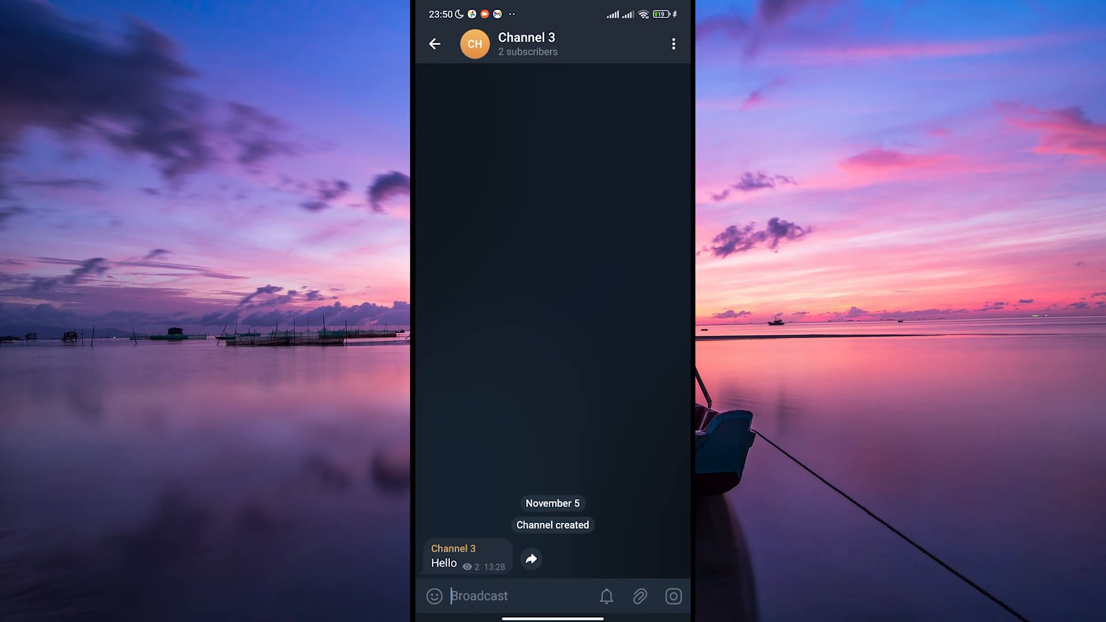
# Step: Attach and send PANELS.pptx to Channel 3, then bring up the sent message's options
pyautogui.click(639, 595)
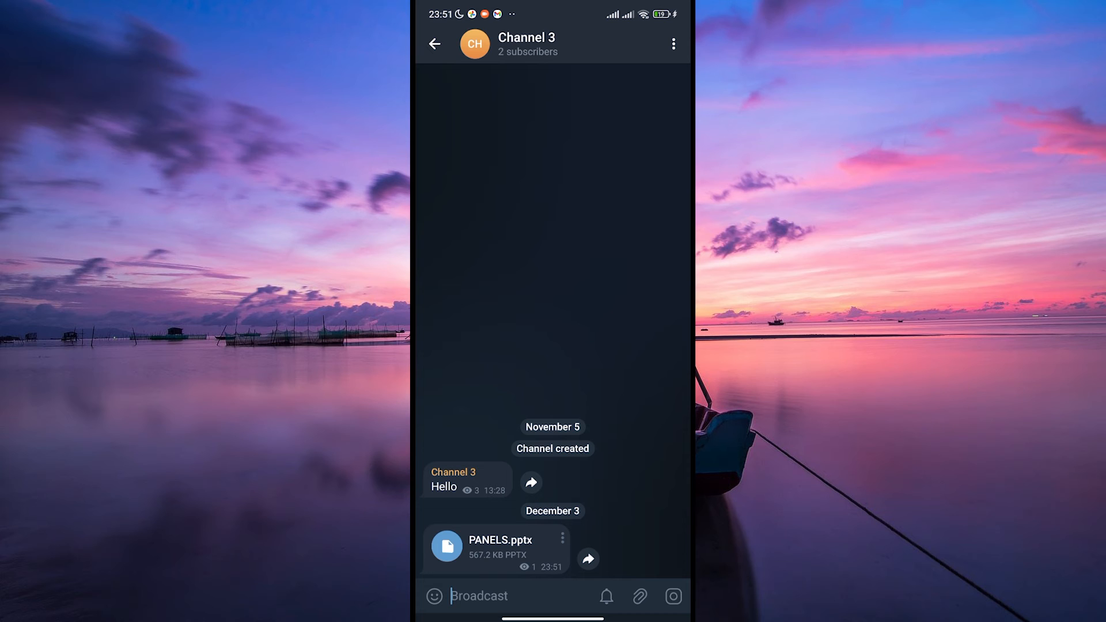
pyautogui.click(496, 548)
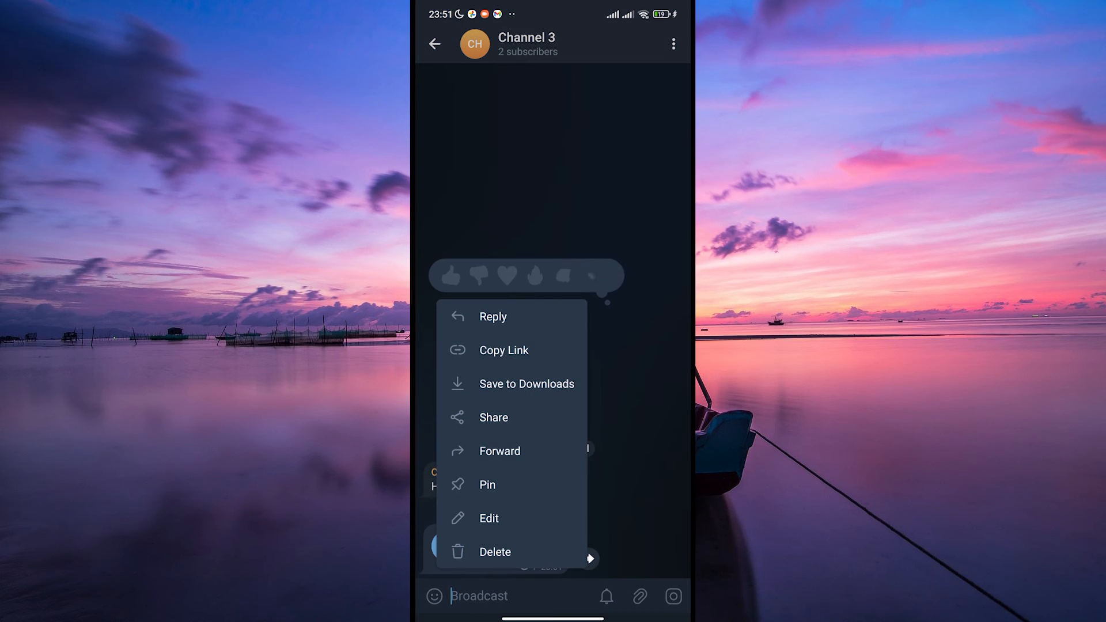